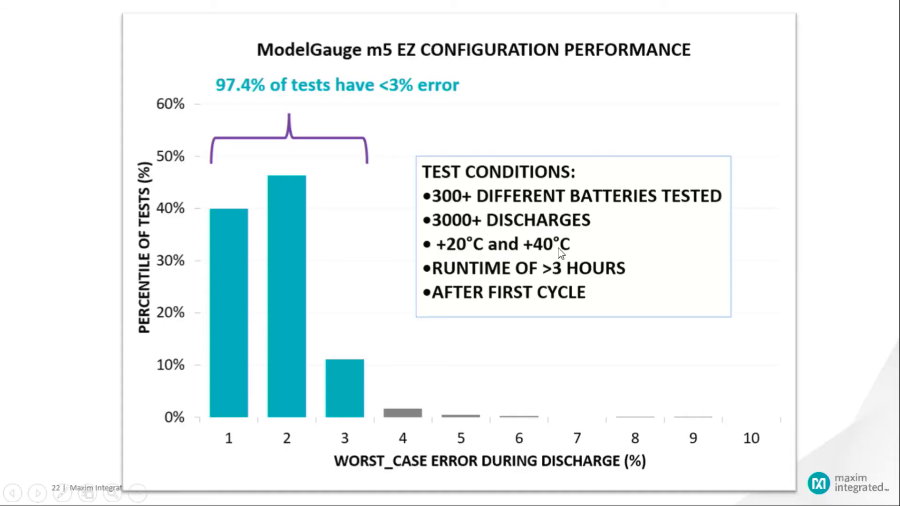
mouse_move(254, 181)
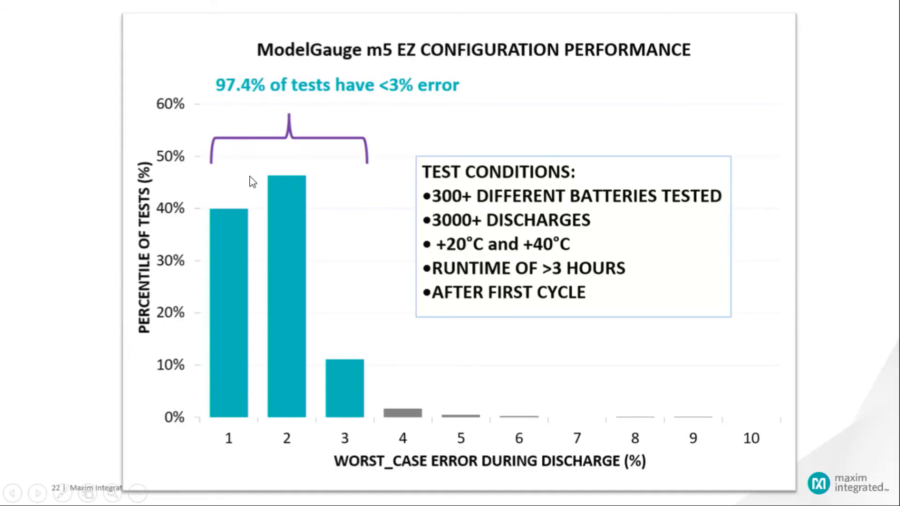